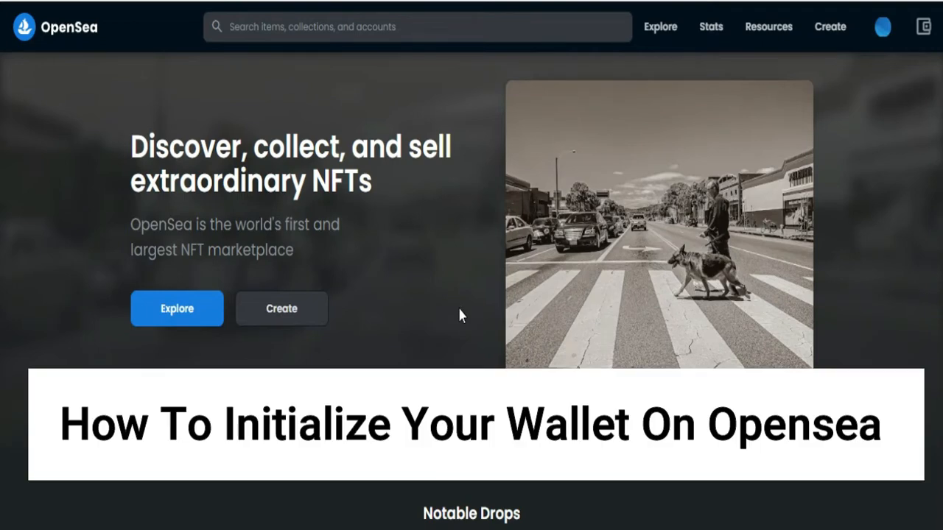
mouse_move(457, 260)
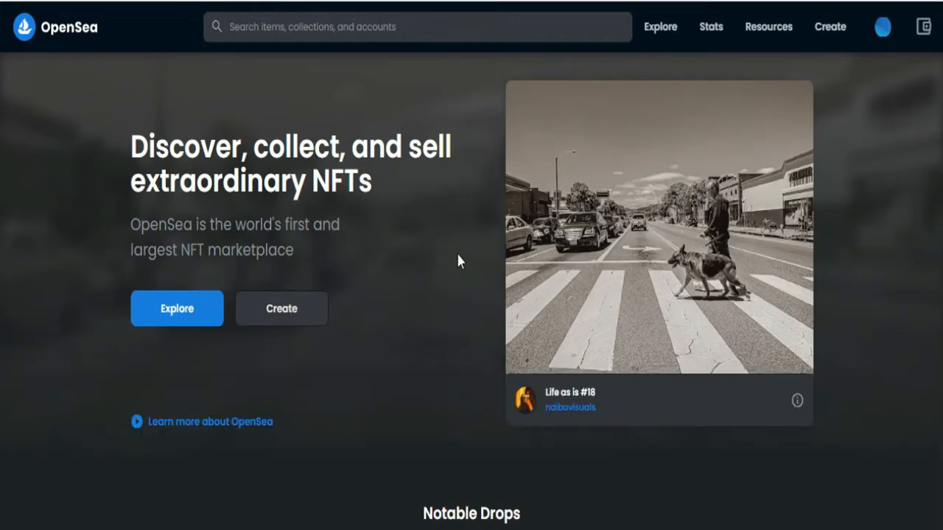
mouse_move(464, 267)
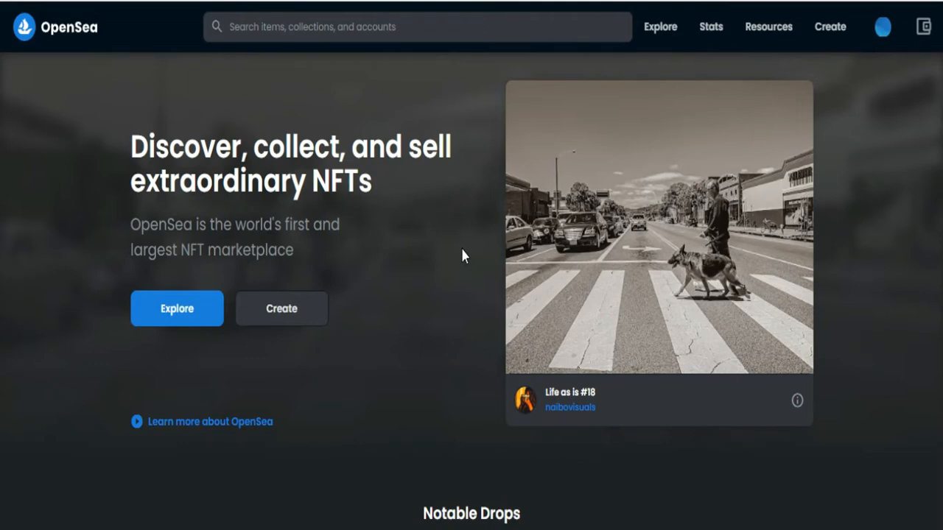
mouse_move(463, 251)
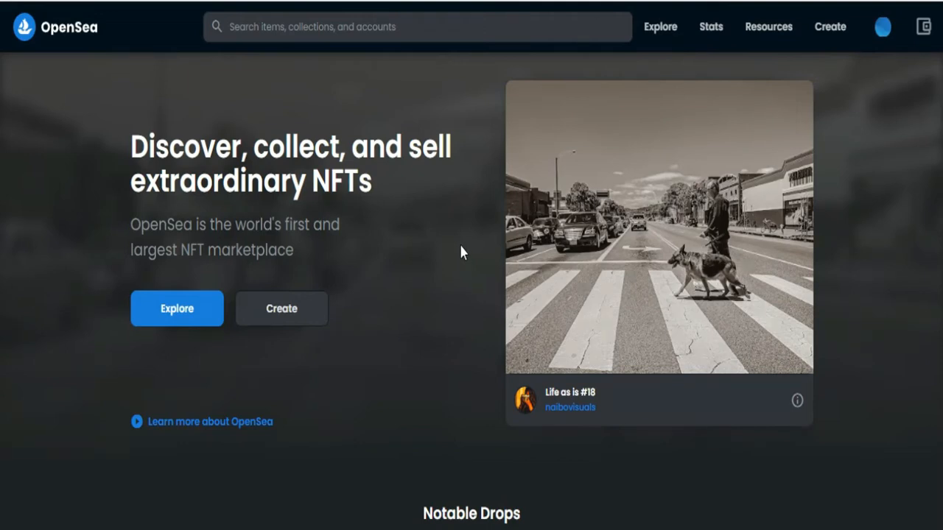
Step: Go to My Collections from the account menu and reach the Wonder2014 Collection
click(882, 26)
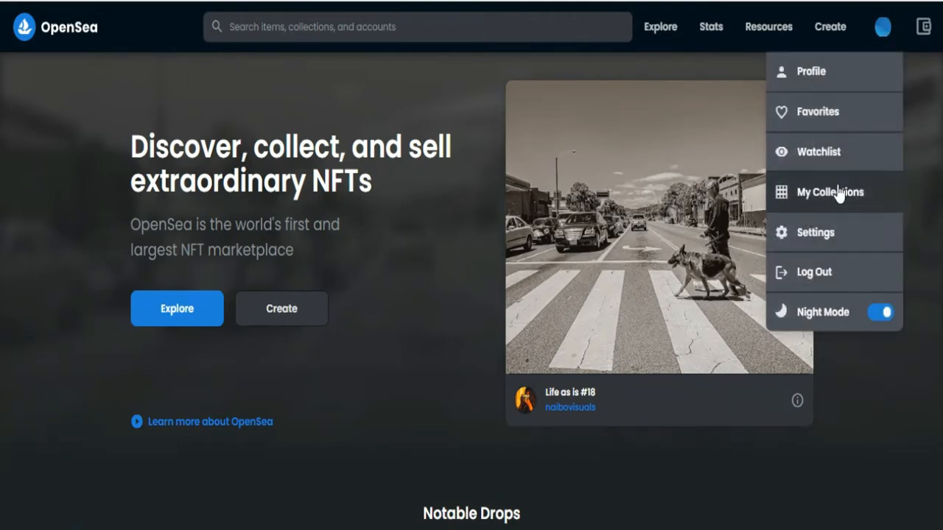
click(830, 191)
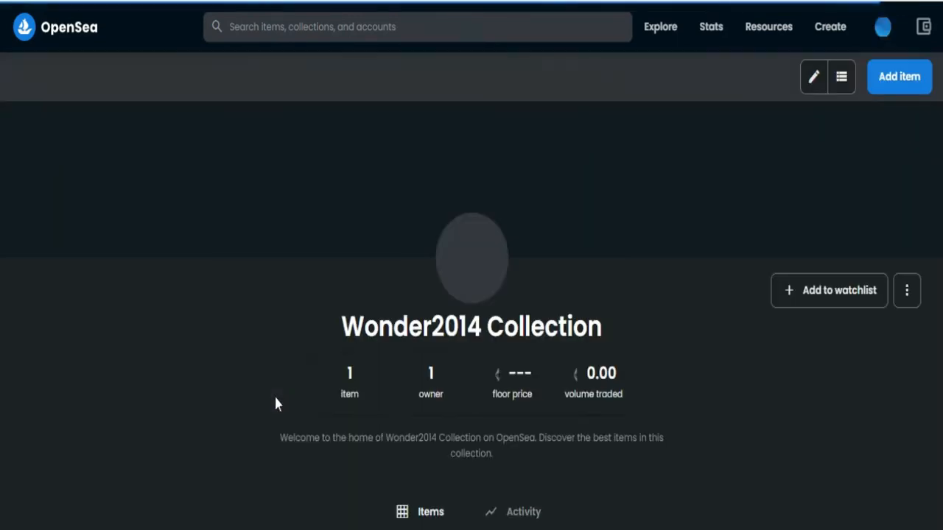
scroll(down, 3)
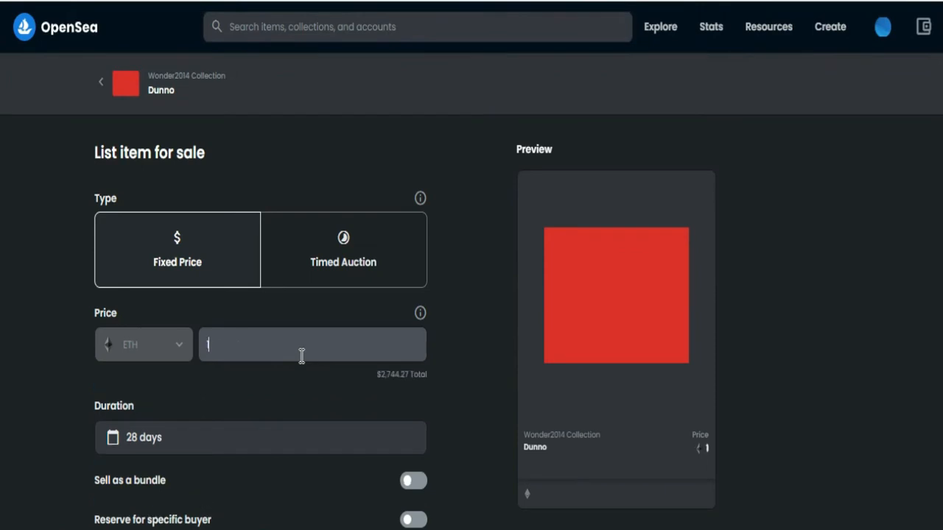
Step: Submit the Dunno listing at a fixed price of 1 ETH with Complete listing
scroll(down, 3)
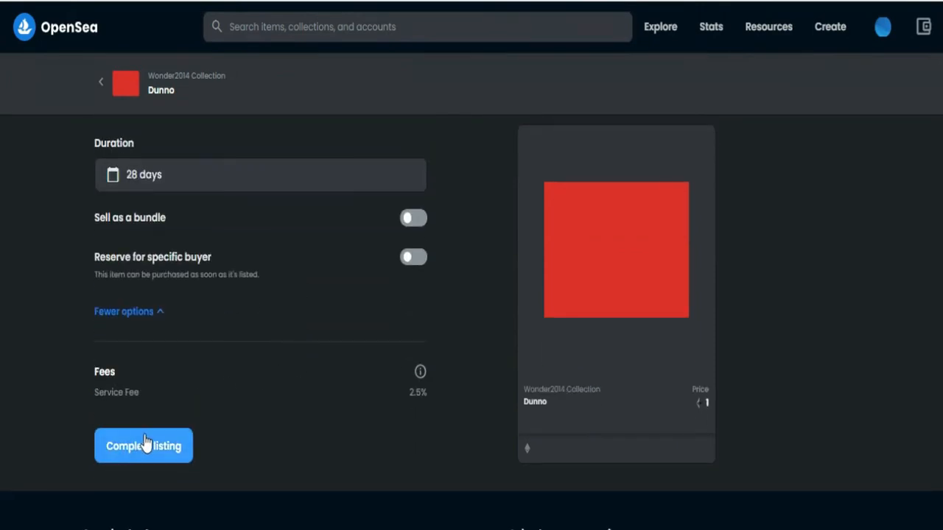
click(143, 445)
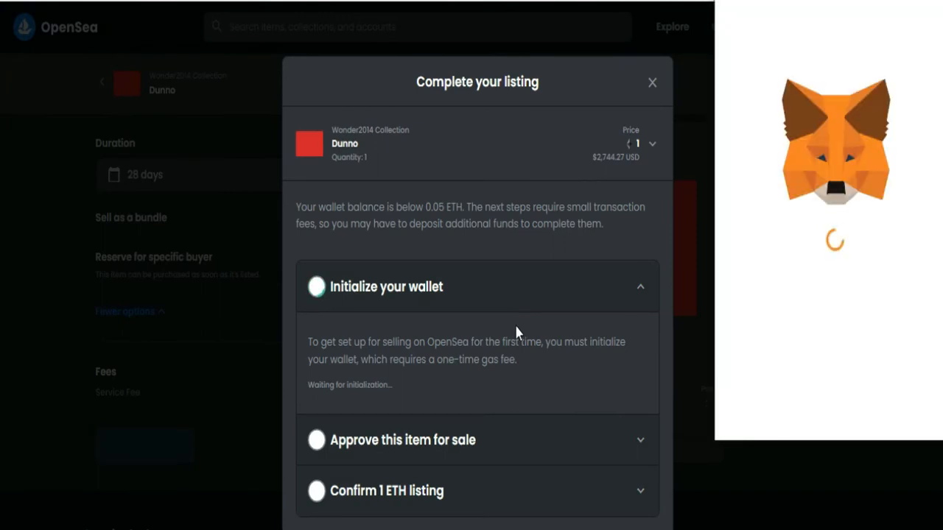
mouse_move(734, 276)
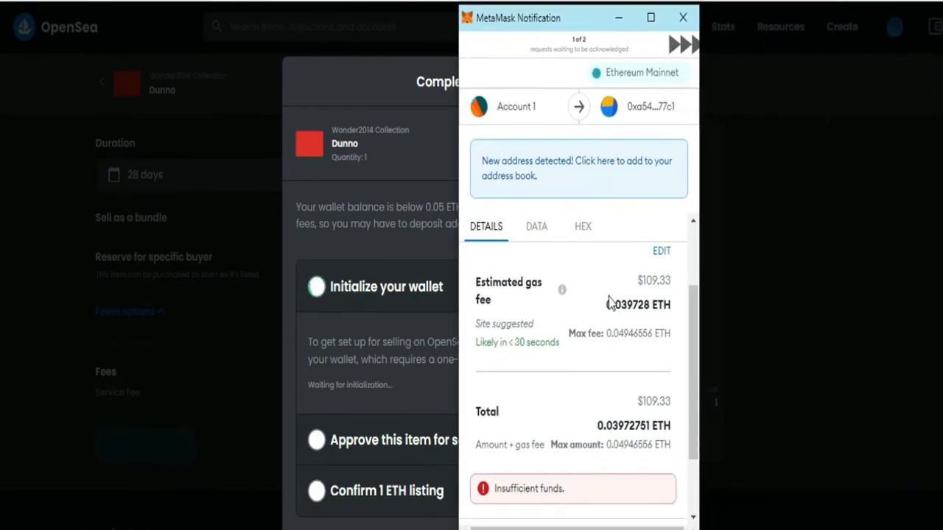
Step: Scroll the MetaMask Details to the gas fee, total and insufficient-funds warning
scroll(down, 3)
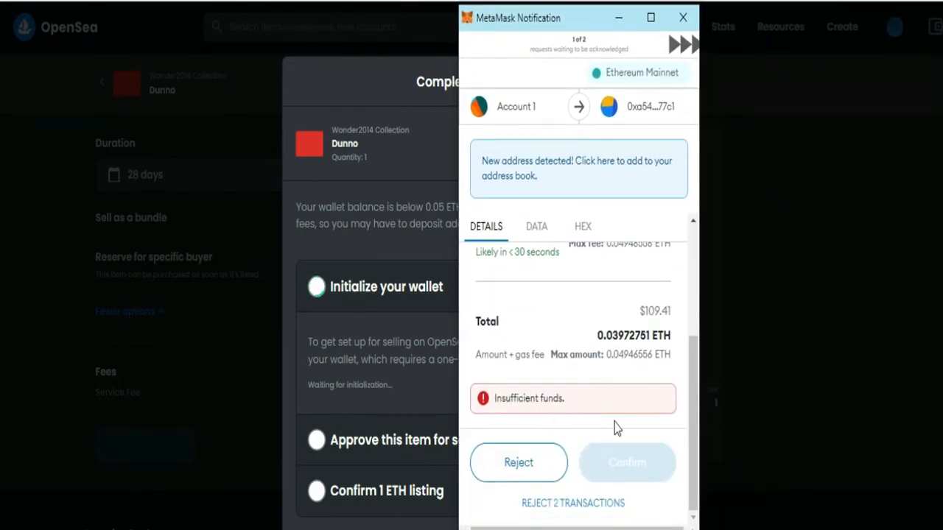